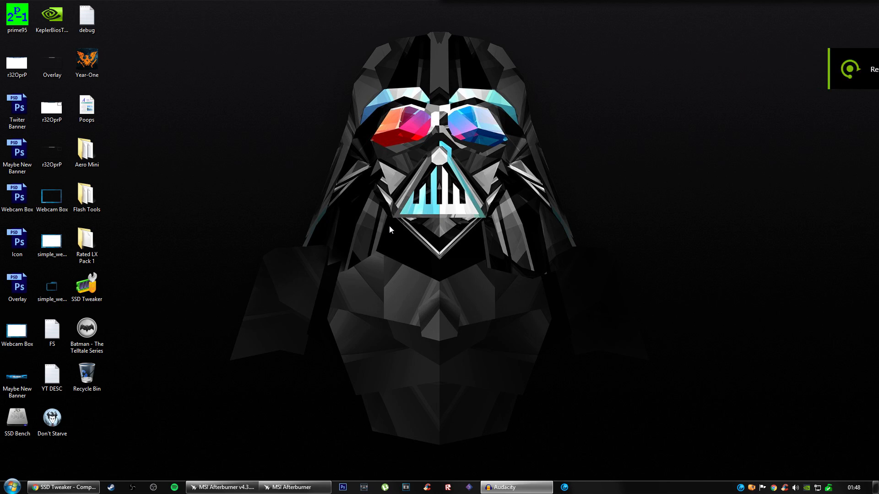
mouse_move(209, 226)
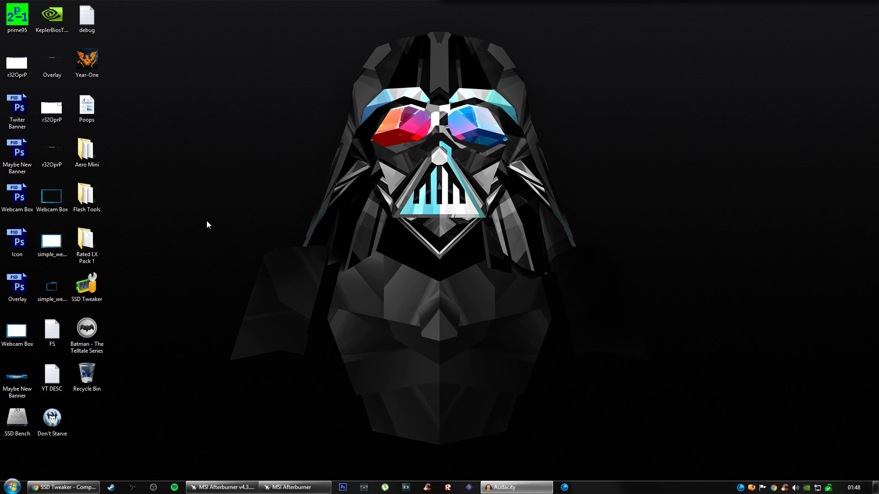
mouse_move(533, 76)
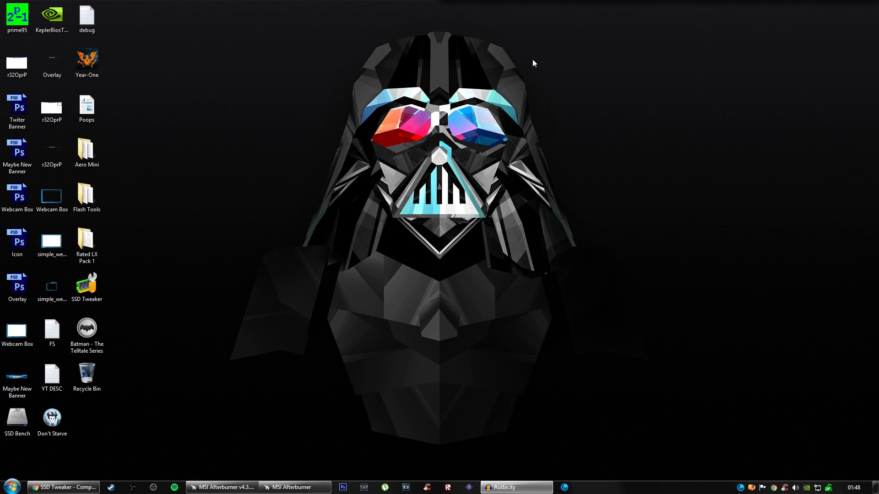
Step: Bring the Elpamsoft site forward and go to its Downloads page
click(17, 418)
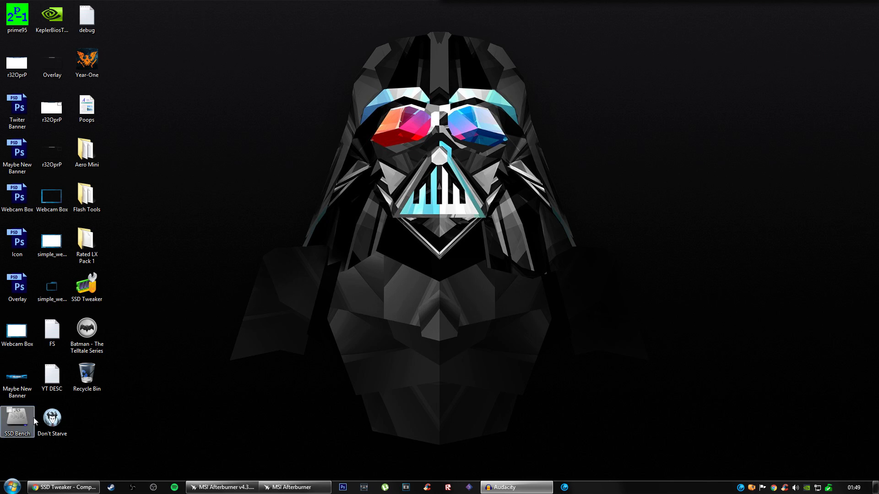
click(66, 487)
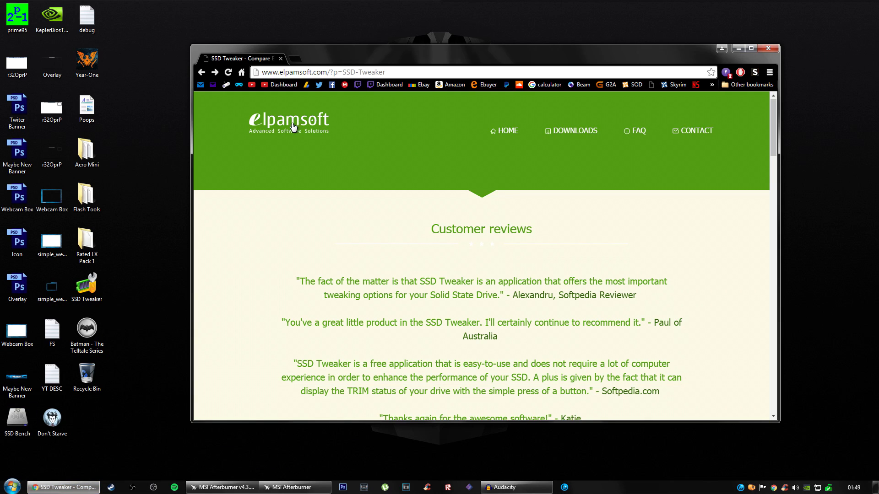
mouse_move(346, 125)
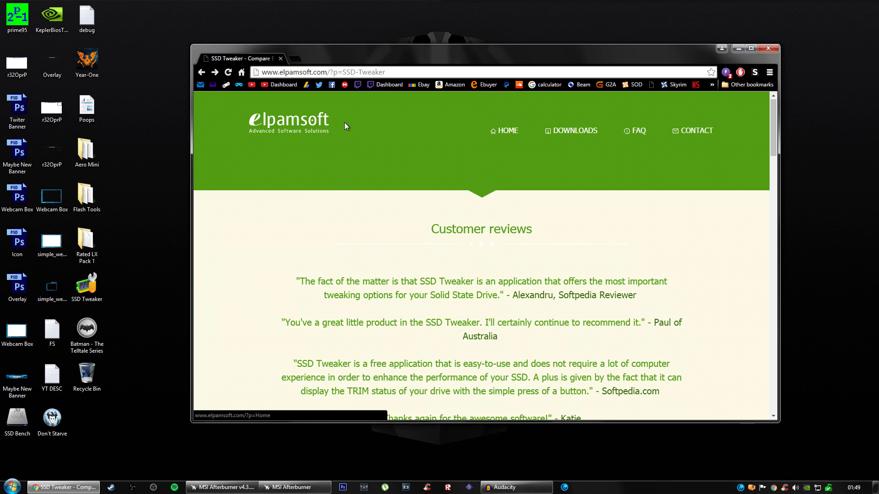
click(575, 131)
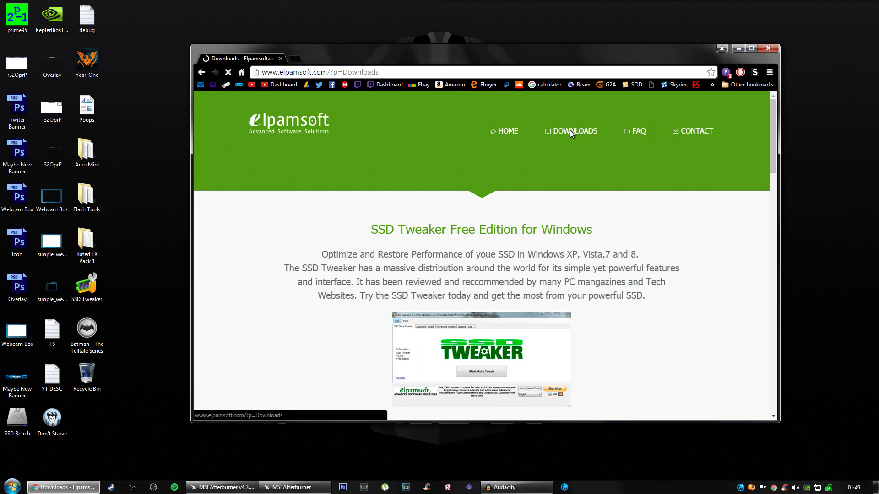
Step: Open the SSD Tweaker details page and scroll its edition comparison to the Get Started row
scroll(down, 3)
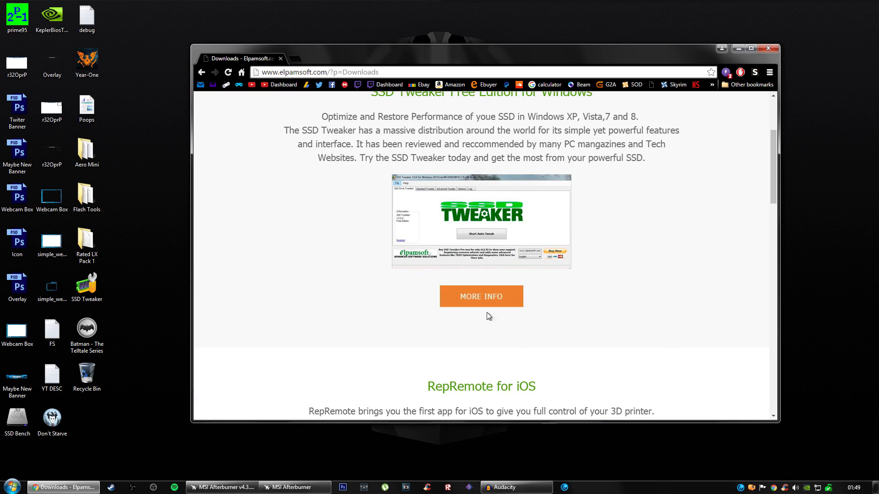
click(482, 297)
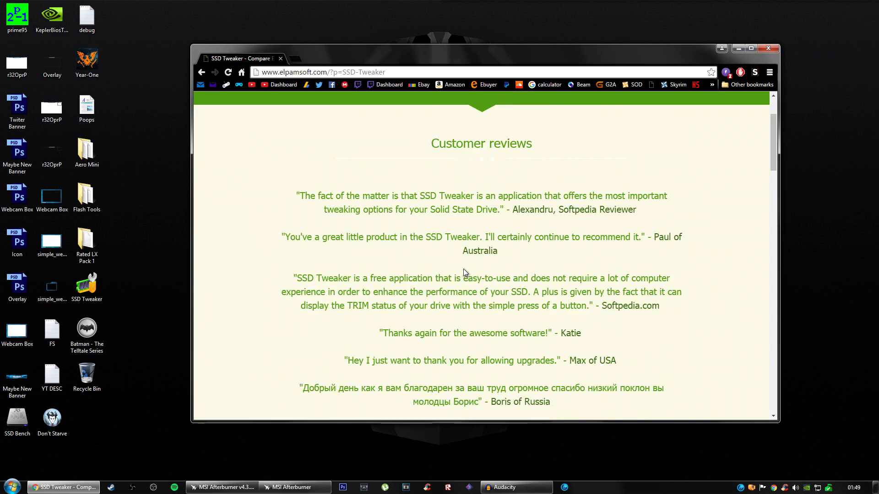
scroll(down, 3)
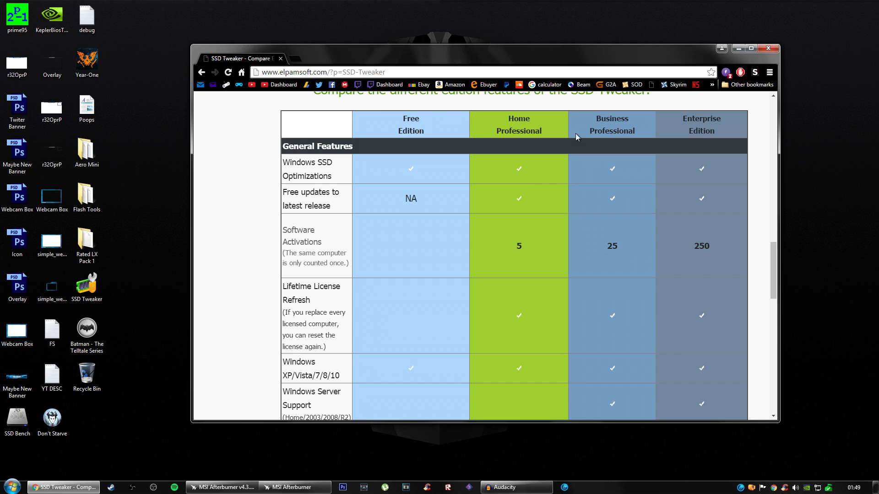
mouse_move(707, 139)
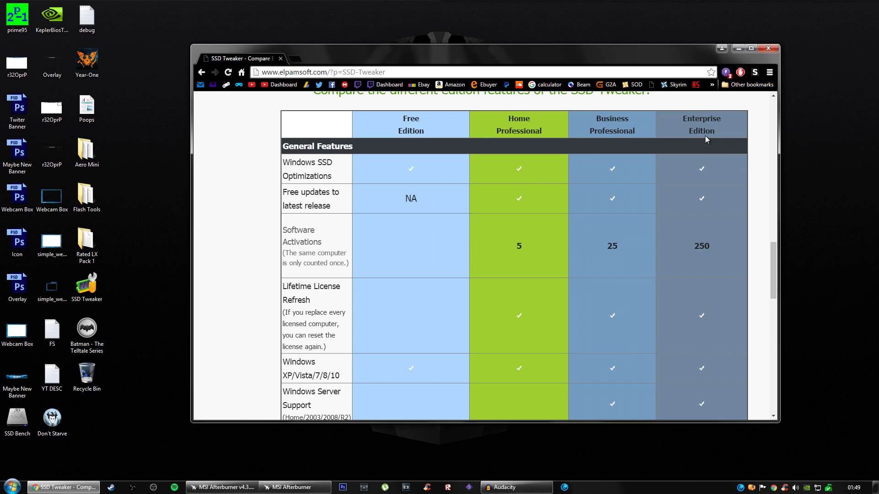
scroll(down, 3)
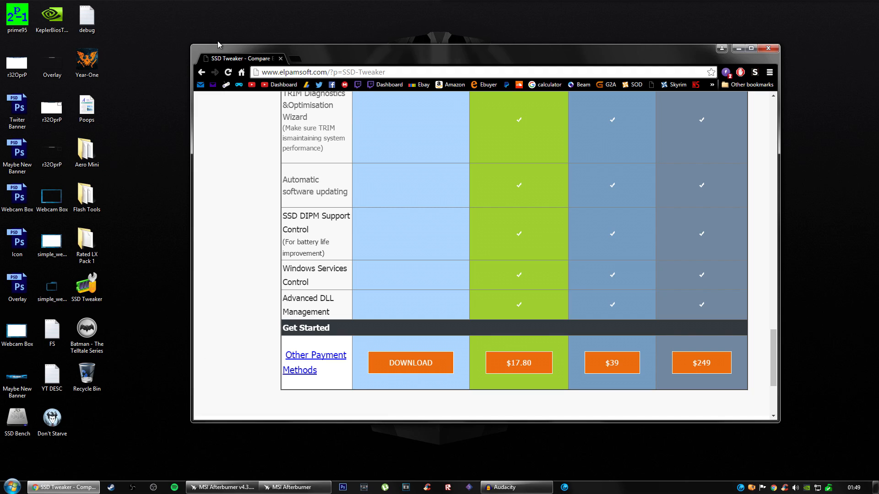
mouse_move(151, 22)
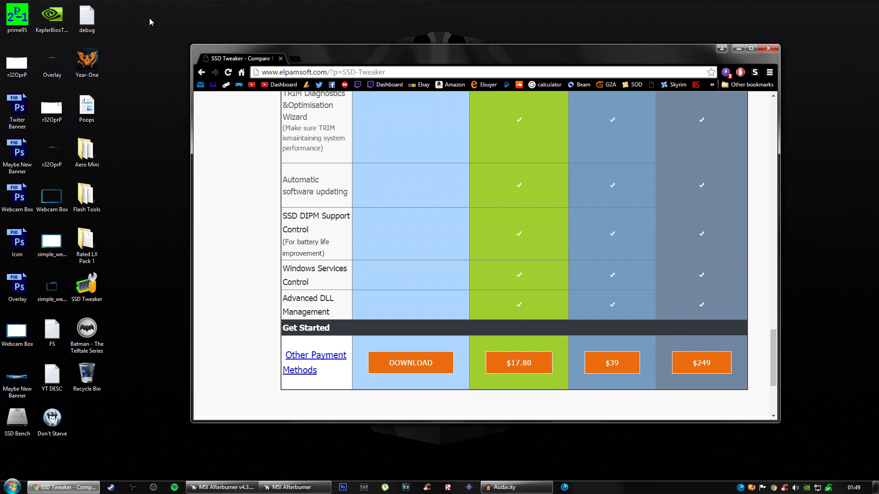
mouse_move(176, 183)
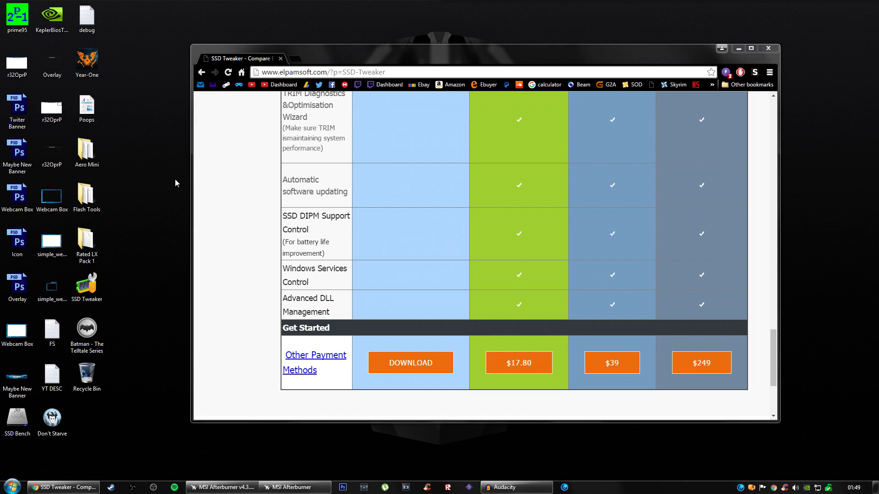
mouse_move(139, 12)
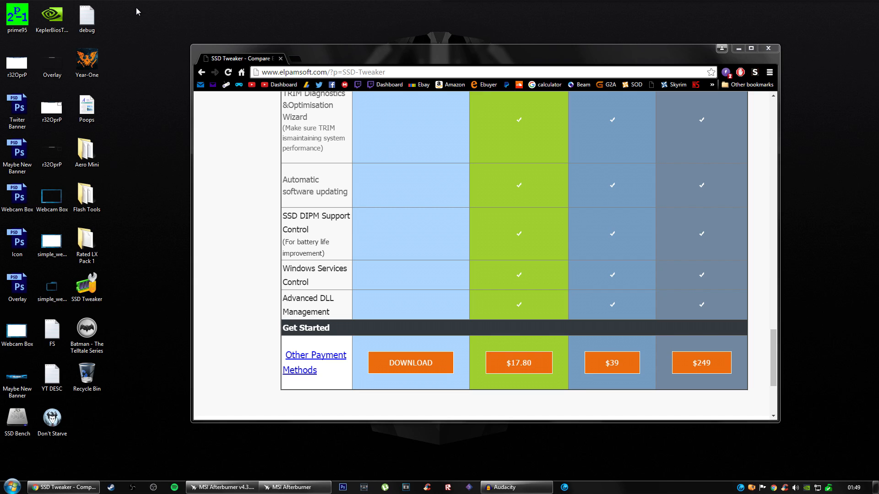
mouse_move(427, 322)
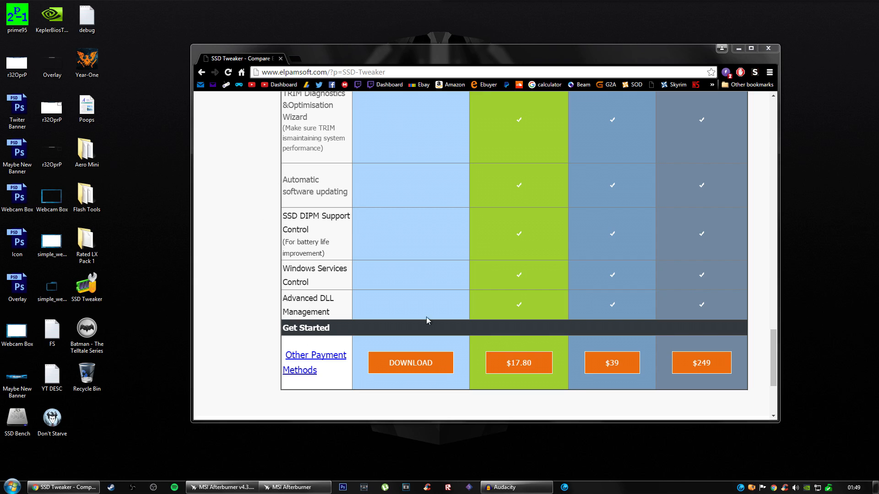
Step: Download the free SSDTweaker.zip to Samsung (G:) > Browser Downloads, replacing the existing copy
click(411, 363)
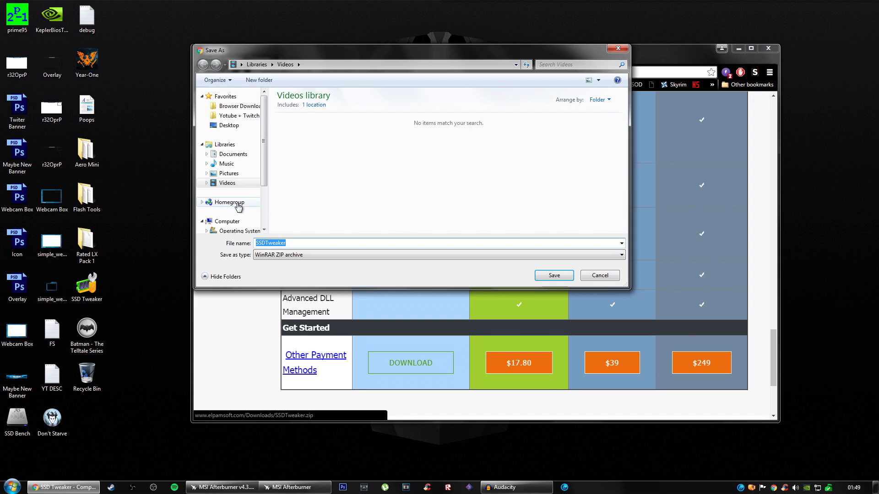
click(239, 198)
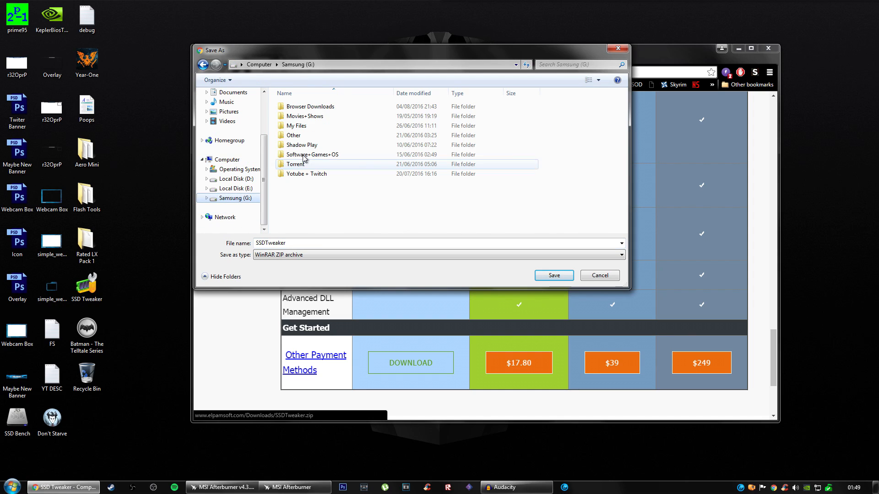
double_click(311, 106)
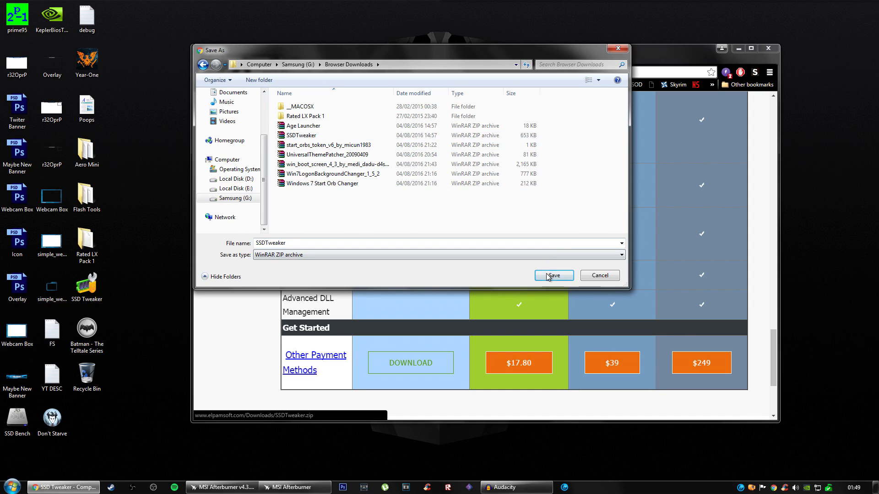
click(553, 276)
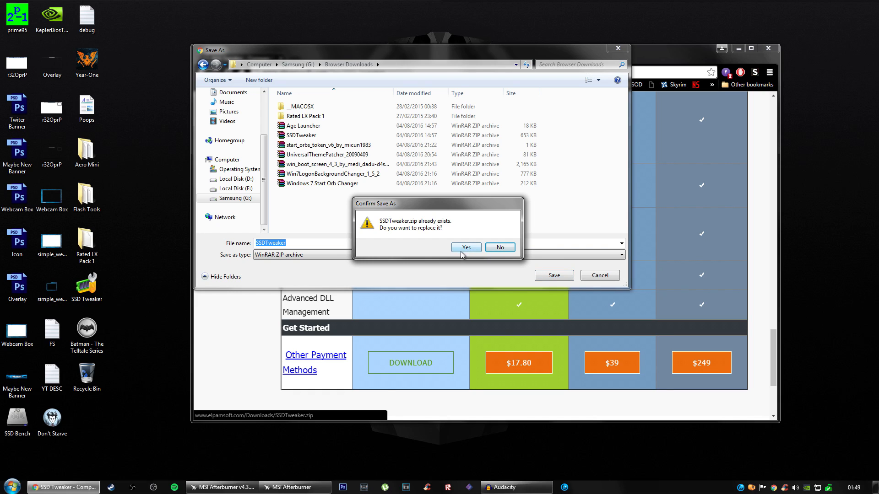
click(466, 247)
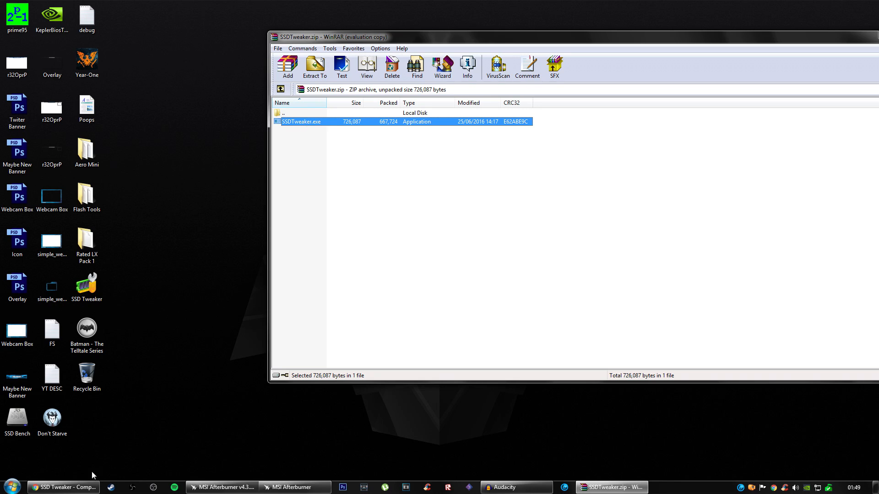
Step: Launch SSDTweaker.exe from the opened WinRAR archive to start the 3.7.0 setup wizard
click(315, 66)
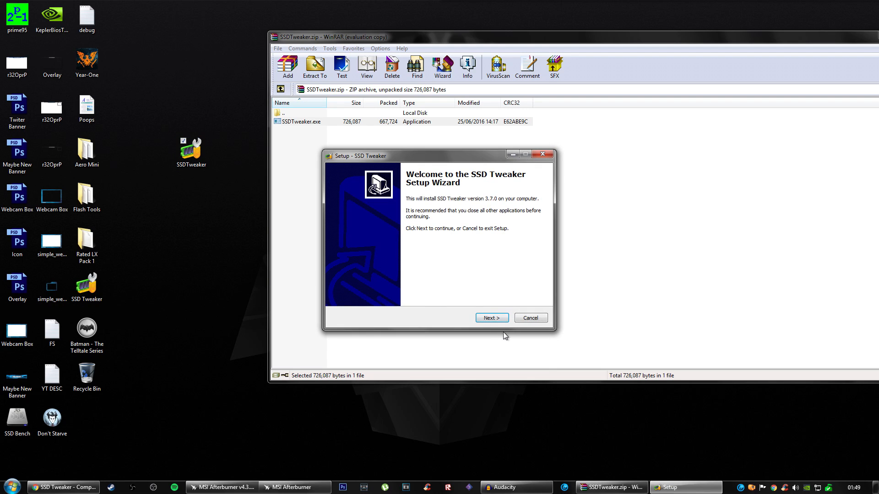
Step: Accept the license, keep the default Start Menu and install folders, and choose a desktop icon
click(492, 318)
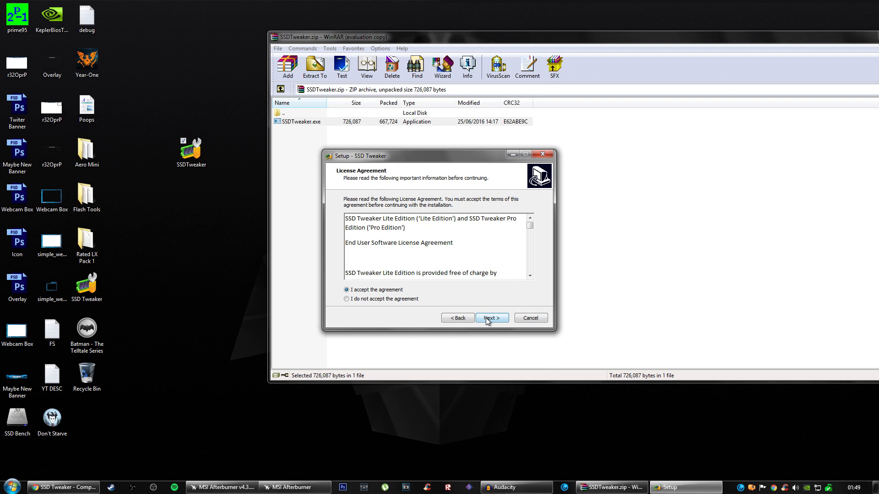
click(492, 318)
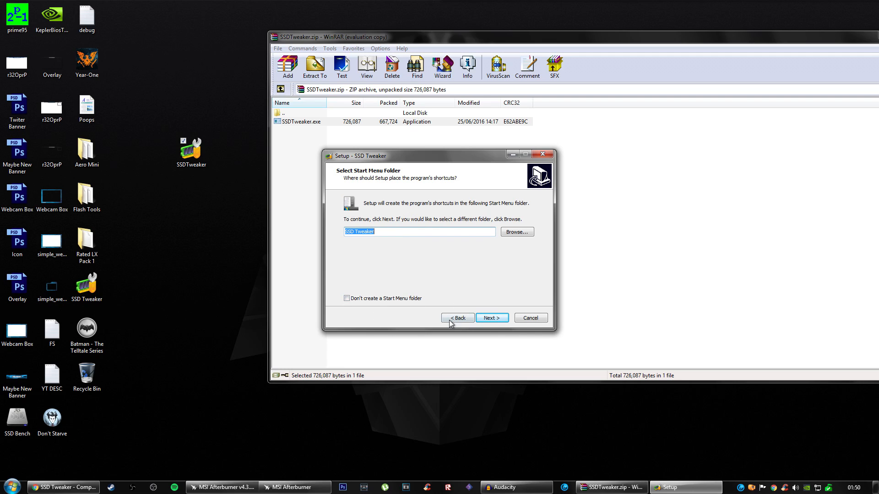
click(458, 318)
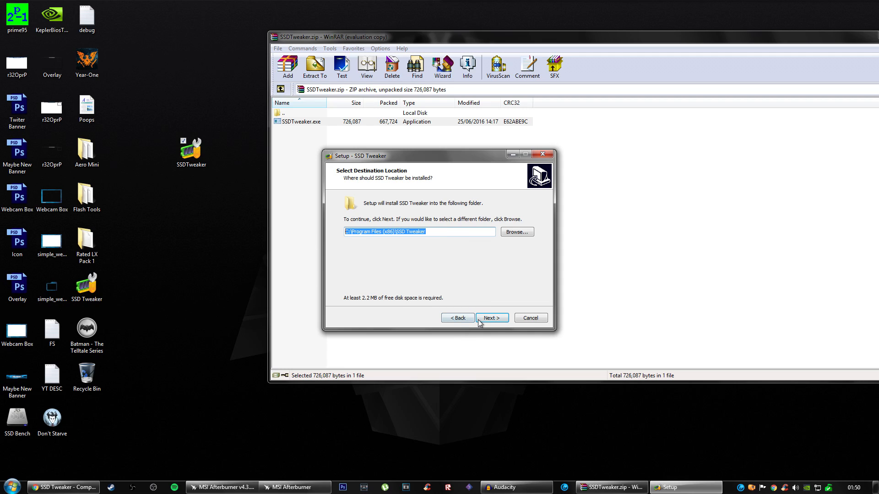
click(491, 318)
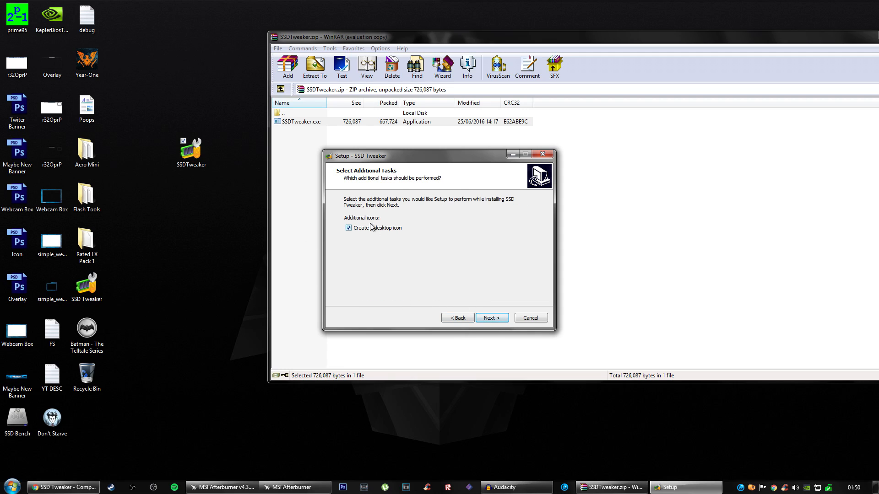
click(491, 318)
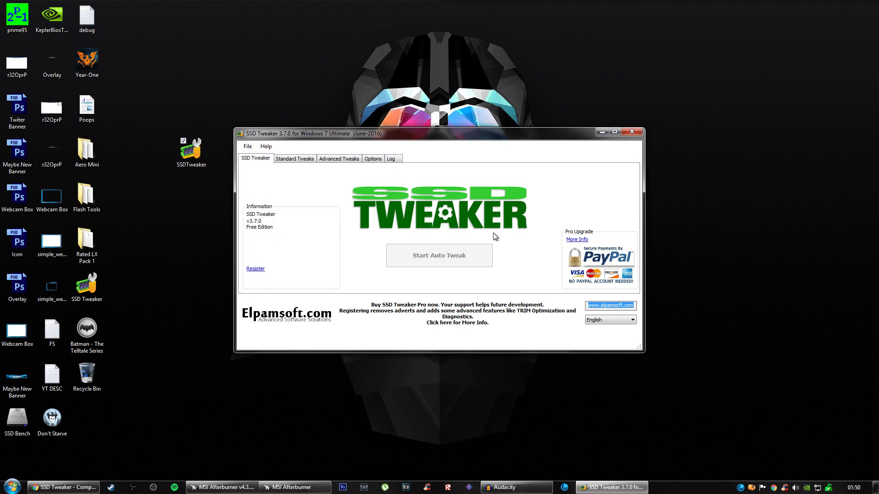
Step: Move the SSD Tweaker main window toward the centre of the screen
drag(420, 132, 460, 116)
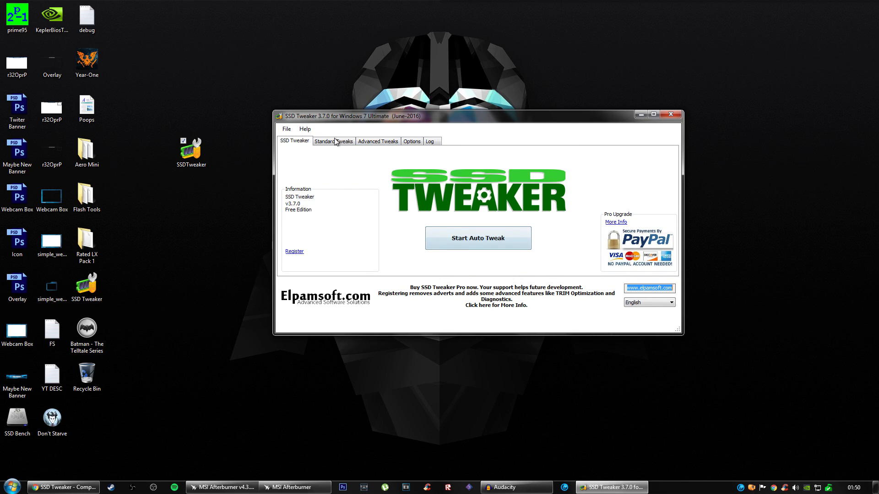
mouse_move(460, 243)
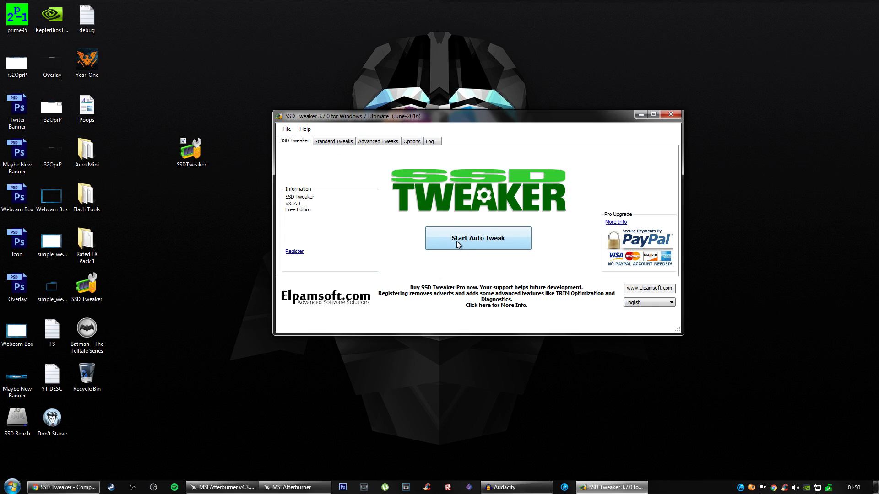
Step: Run Start Auto Tweak and acknowledge the reboot reminder after the wizard reports results
click(478, 238)
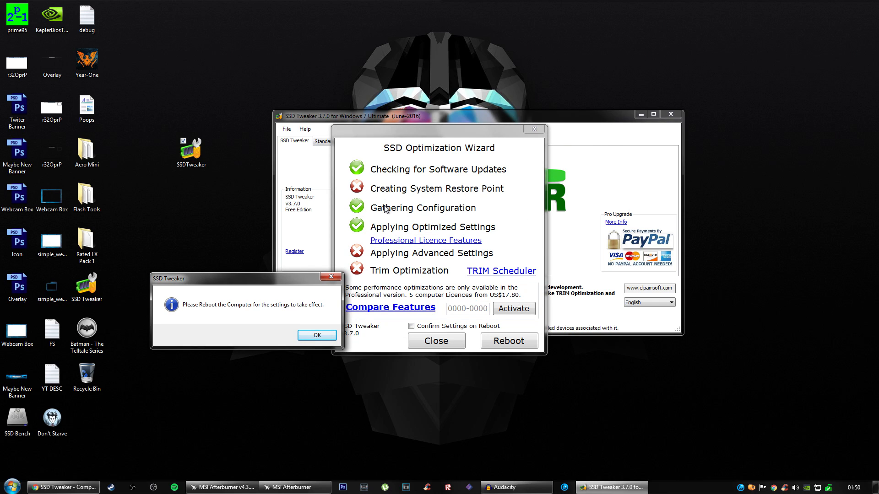
mouse_move(427, 266)
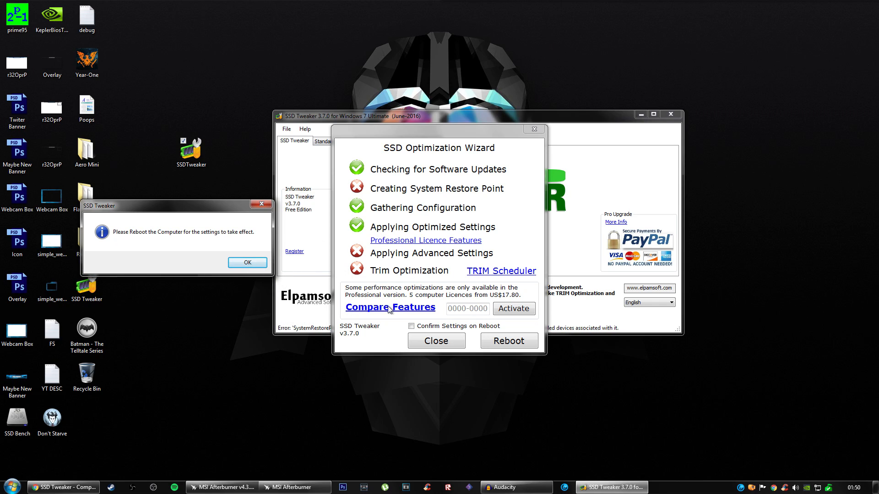
mouse_move(271, 240)
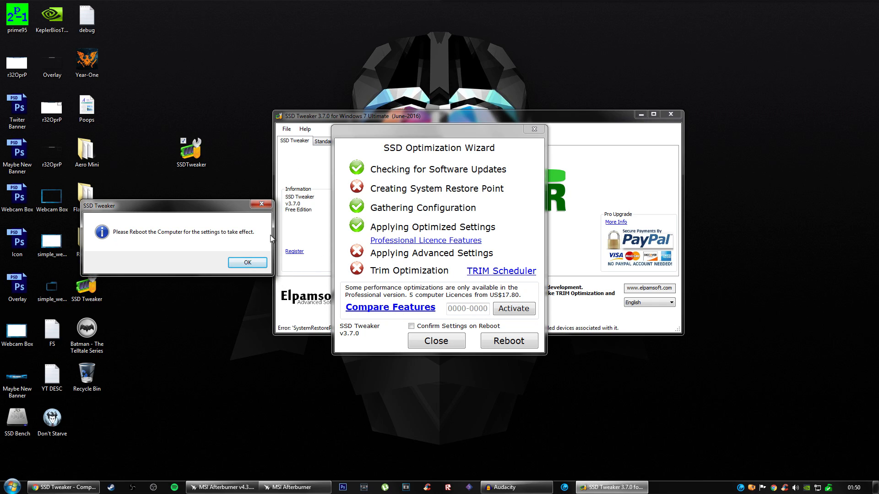
click(247, 262)
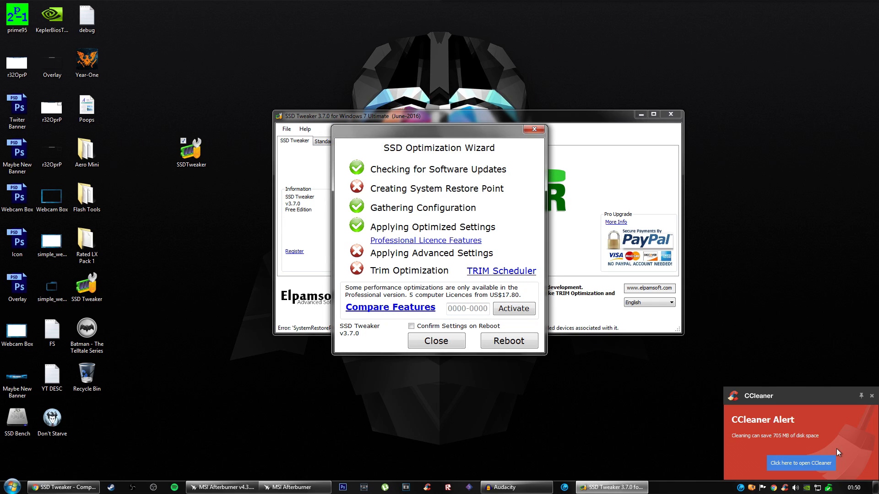
mouse_move(571, 284)
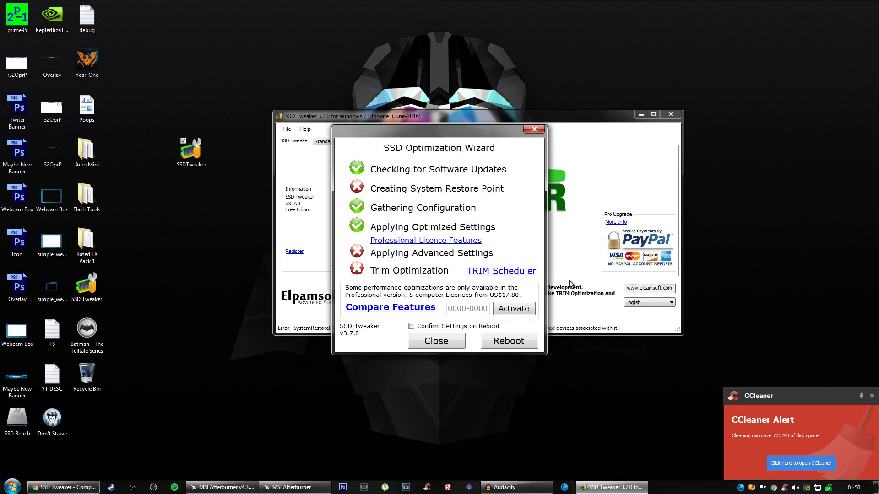
mouse_move(478, 274)
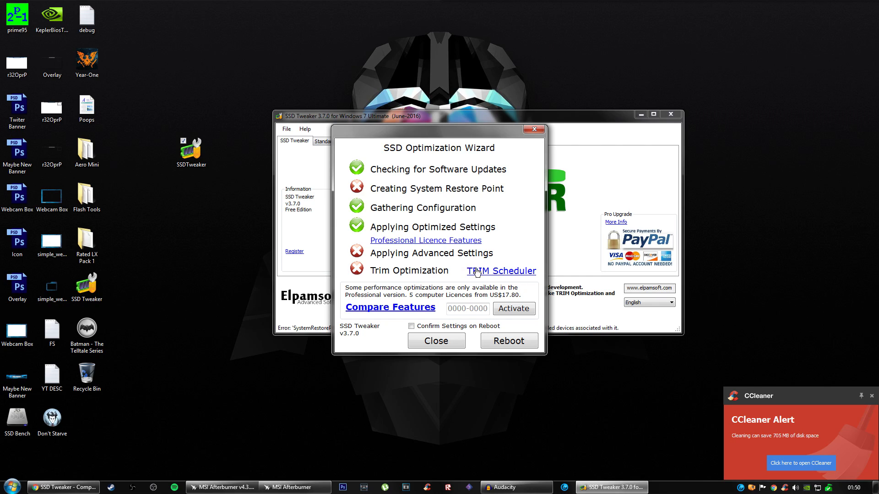
mouse_move(664, 278)
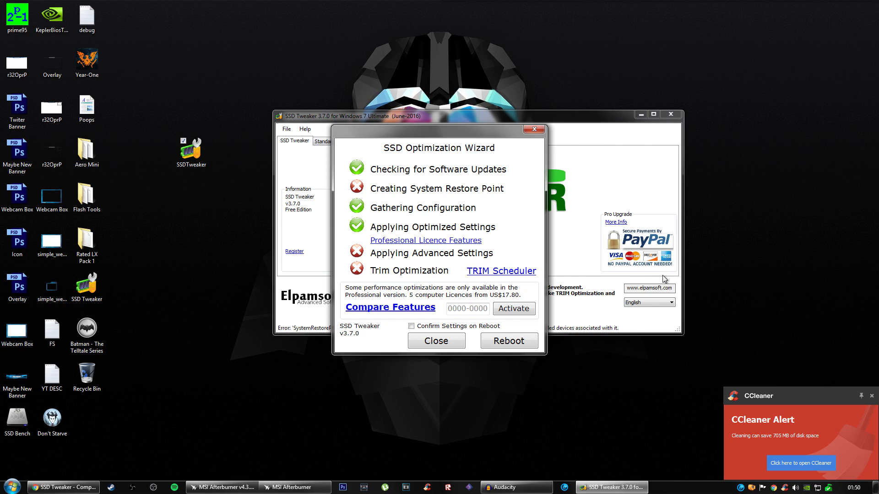
mouse_move(661, 276)
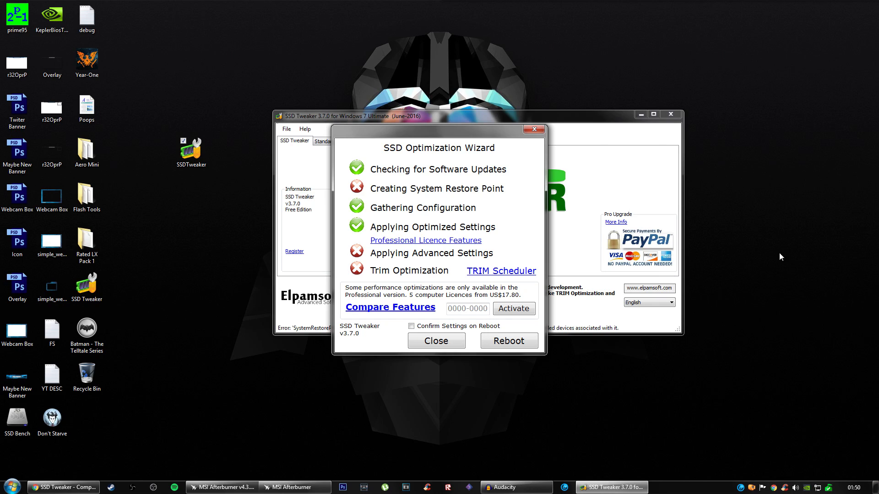
mouse_move(749, 210)
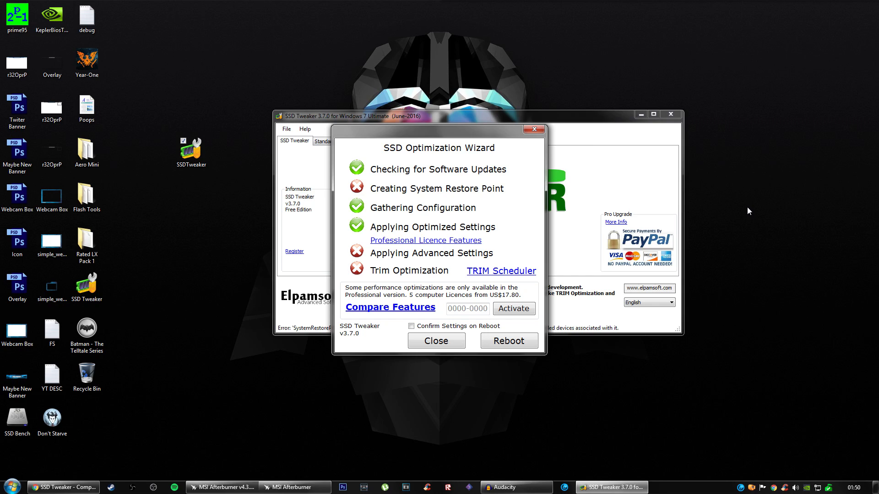
mouse_move(401, 200)
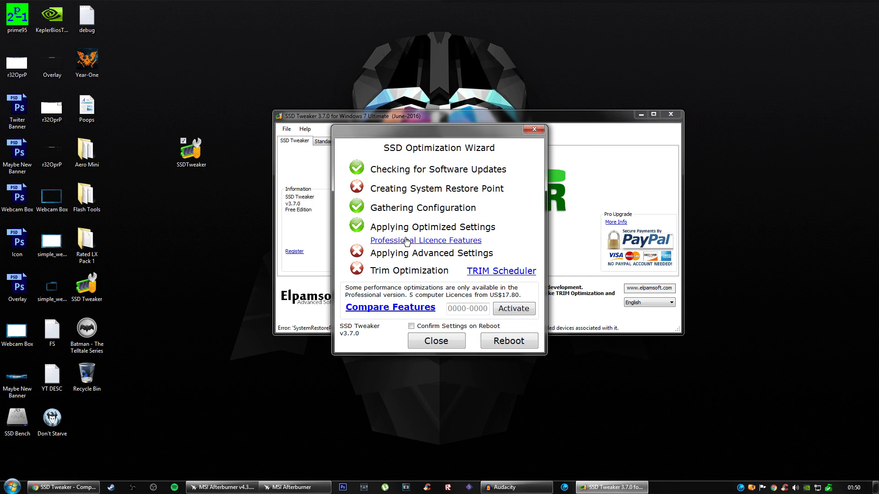
mouse_move(370, 256)
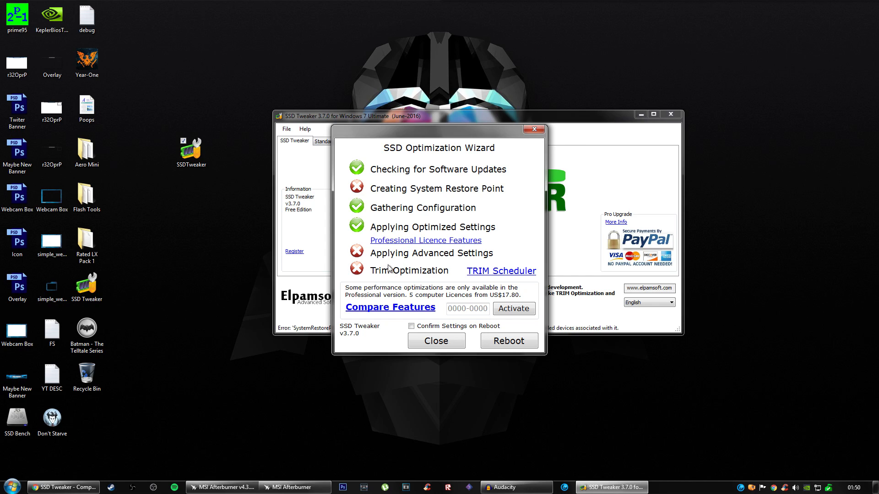
mouse_move(457, 299)
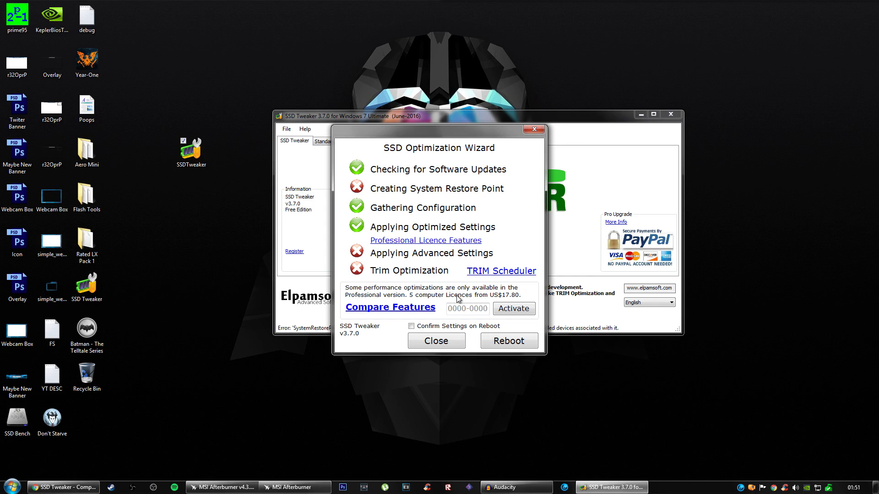
mouse_move(418, 245)
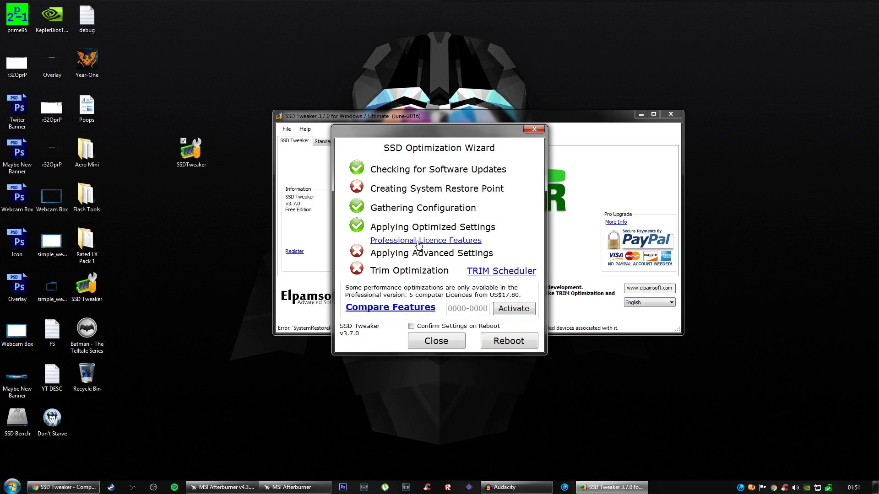
mouse_move(480, 271)
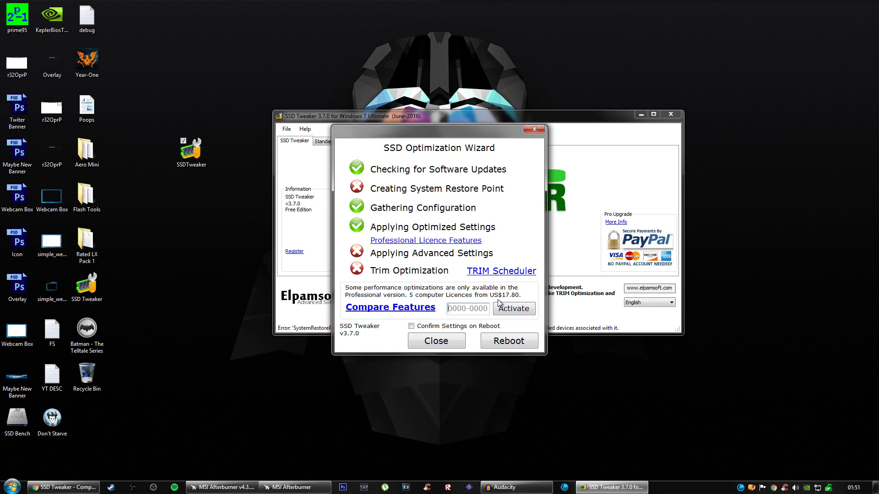
mouse_move(442, 304)
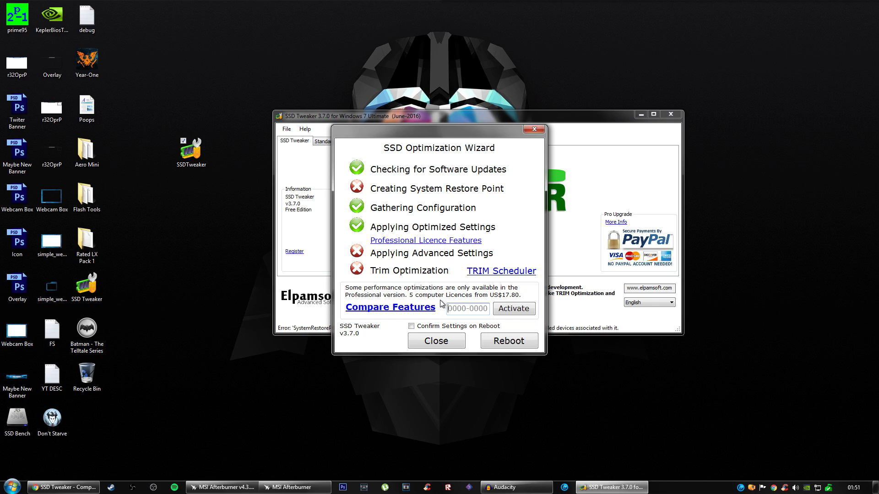
mouse_move(416, 328)
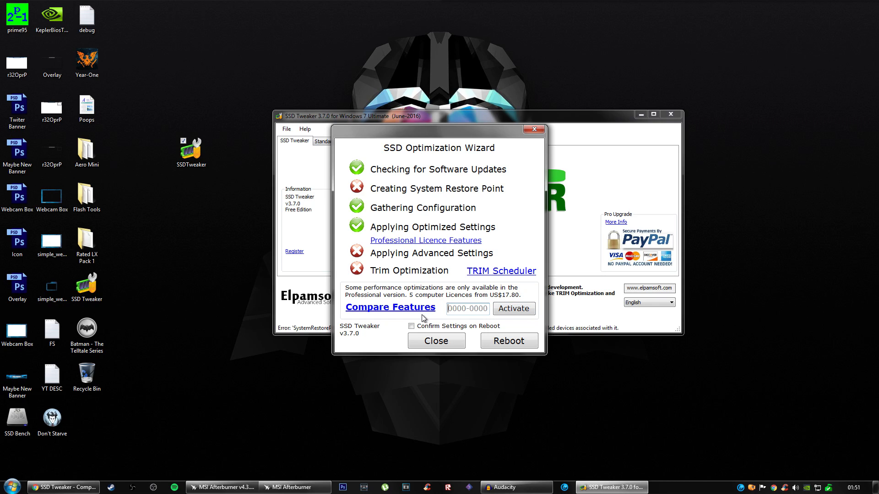
mouse_move(422, 312)
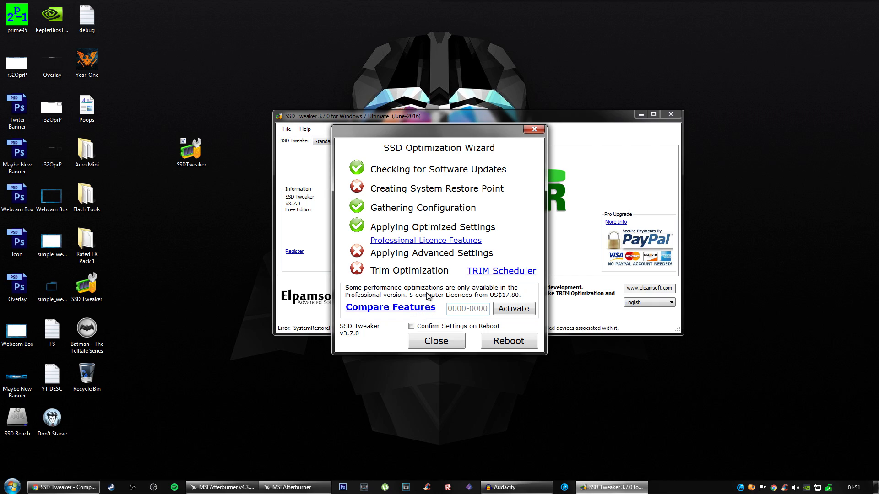
mouse_move(435, 295)
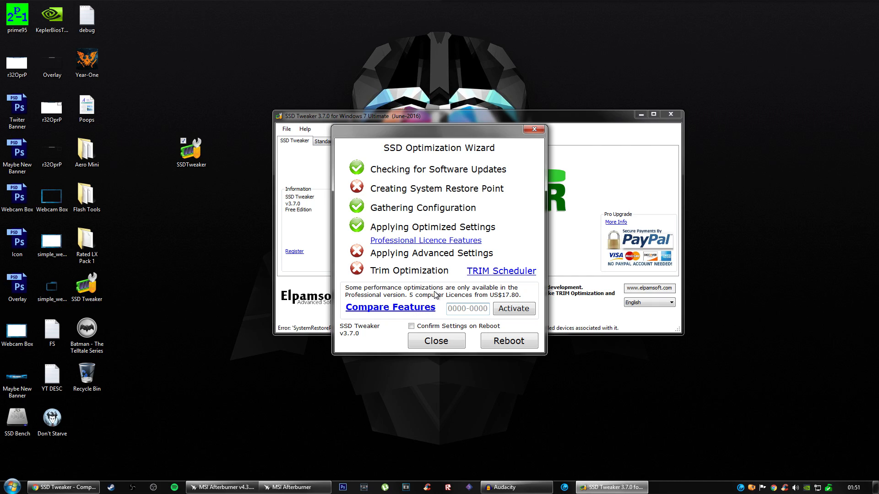
Step: Drag the SSD Optimization Wizard to the upper left, uncovering the main window's restore-point error
drag(439, 129, 291, 87)
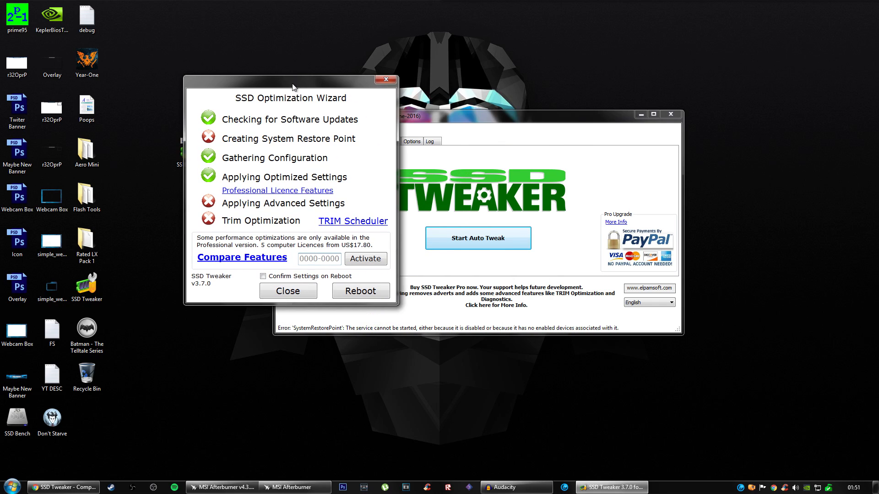
mouse_move(304, 292)
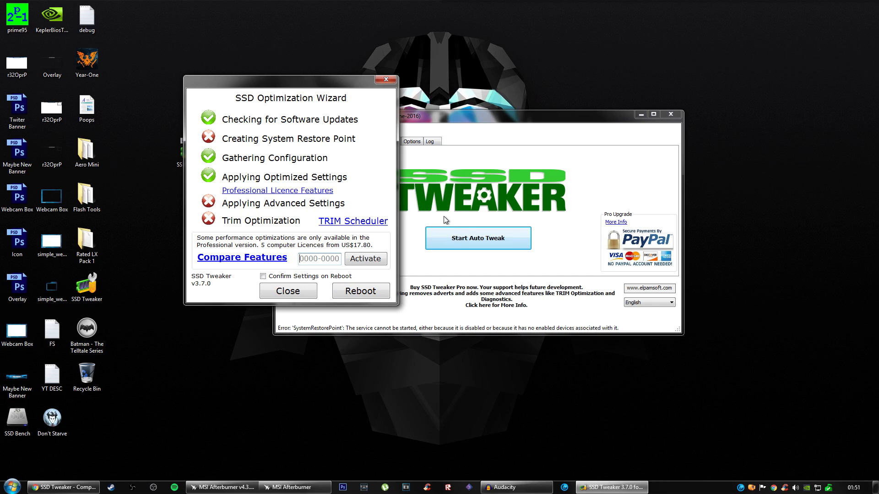
mouse_move(310, 77)
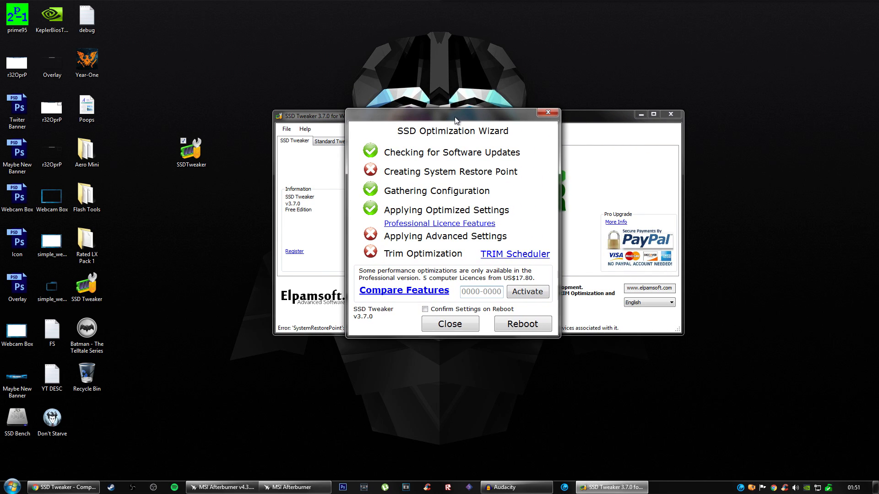
Step: Drag the SSD Optimization Wizard back to a centred position over the main window
drag(455, 120, 435, 96)
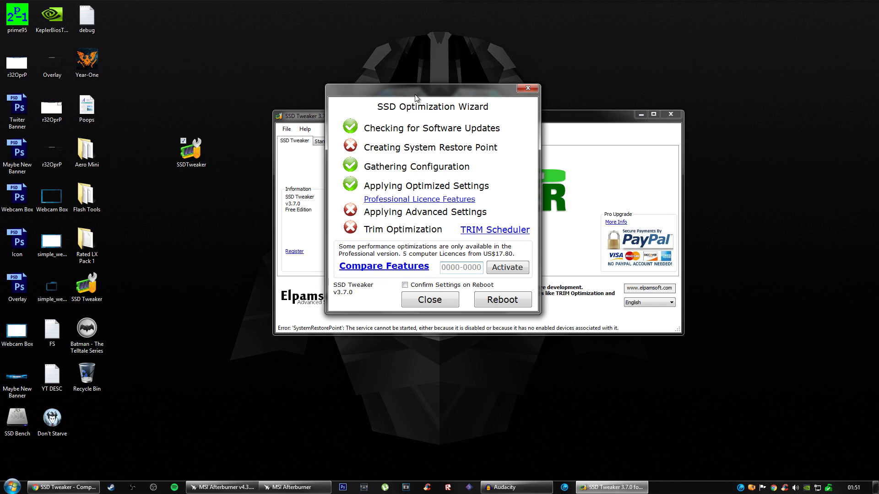
drag(417, 98, 431, 119)
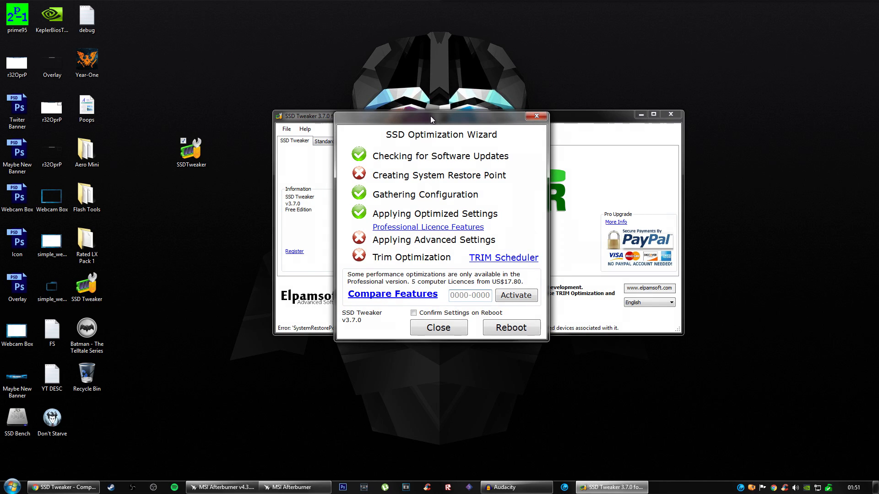